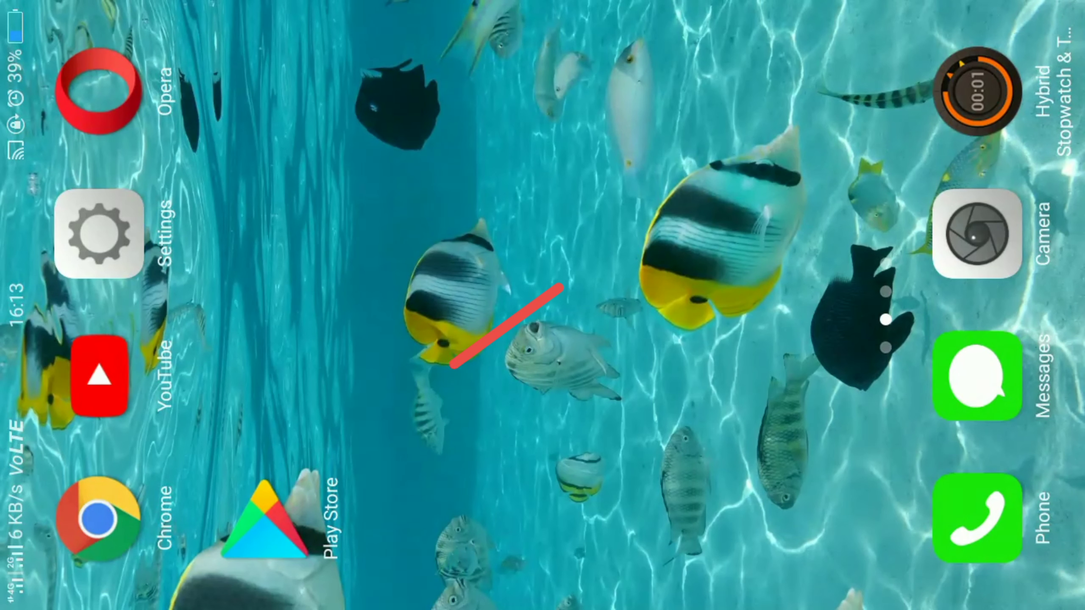
Step: Launch Google Play Store and search for "vpn" to list VPN apps
{"action": "left_click", "coordinate": [265, 525]}
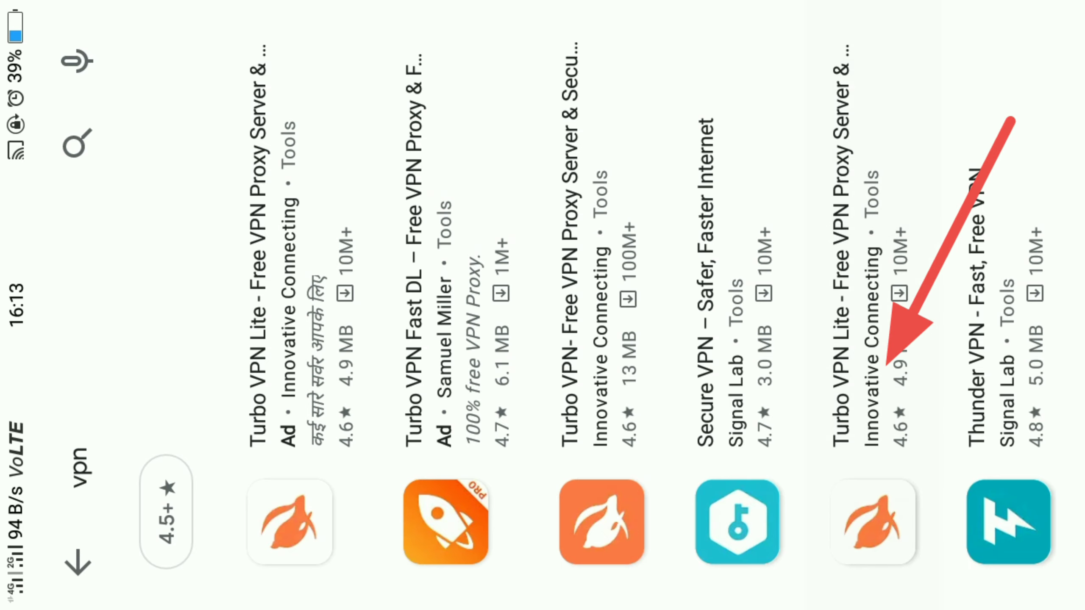
Step: Install Turbo VPN Lite from its Play Store page
{"action": "left_click", "coordinate": [871, 524]}
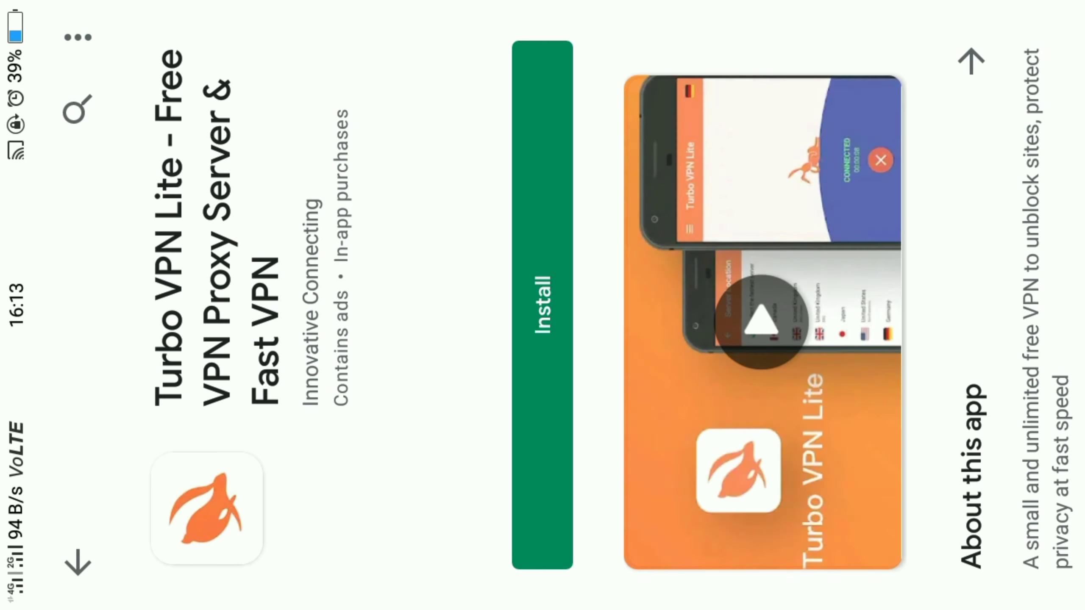
{"action": "scroll", "scroll_direction": "down", "scroll_amount": 3}
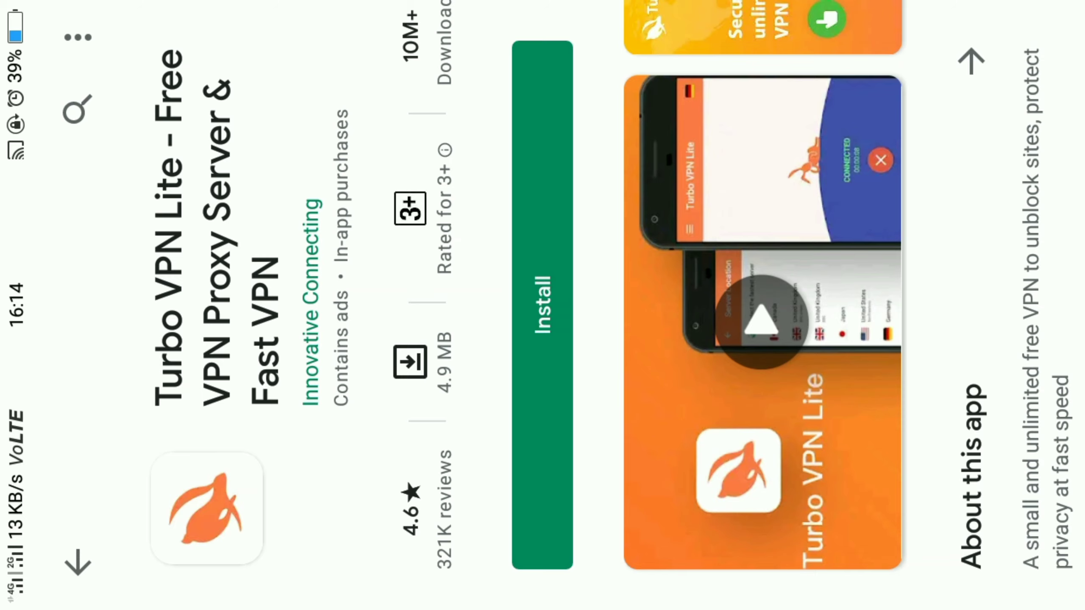
{"action": "left_click", "coordinate": [543, 307]}
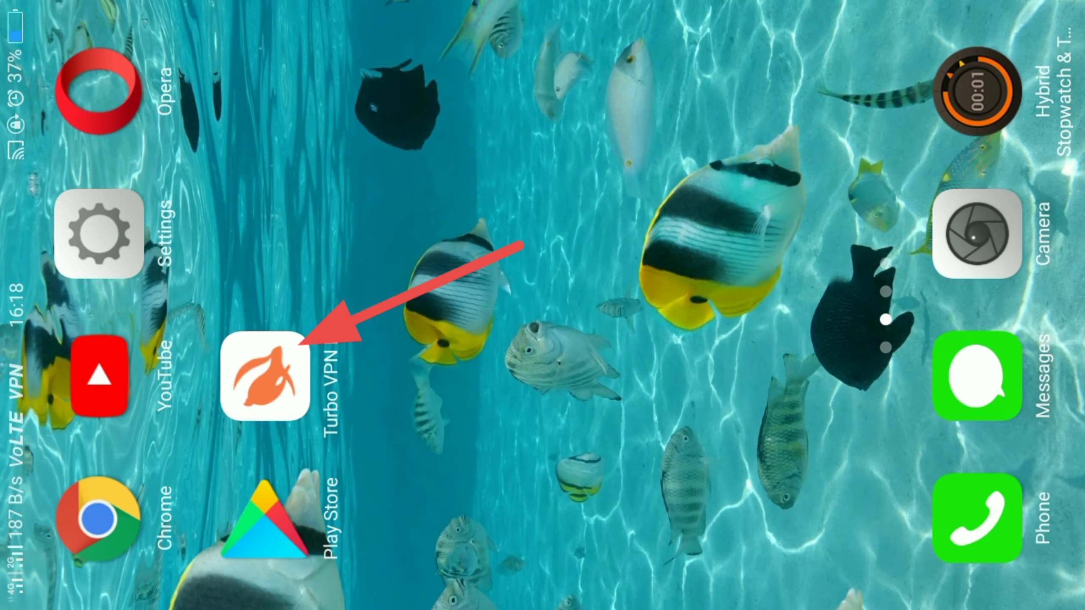
Step: Launch Chrome from the home screen onto a new tab
{"action": "left_click", "coordinate": [263, 377]}
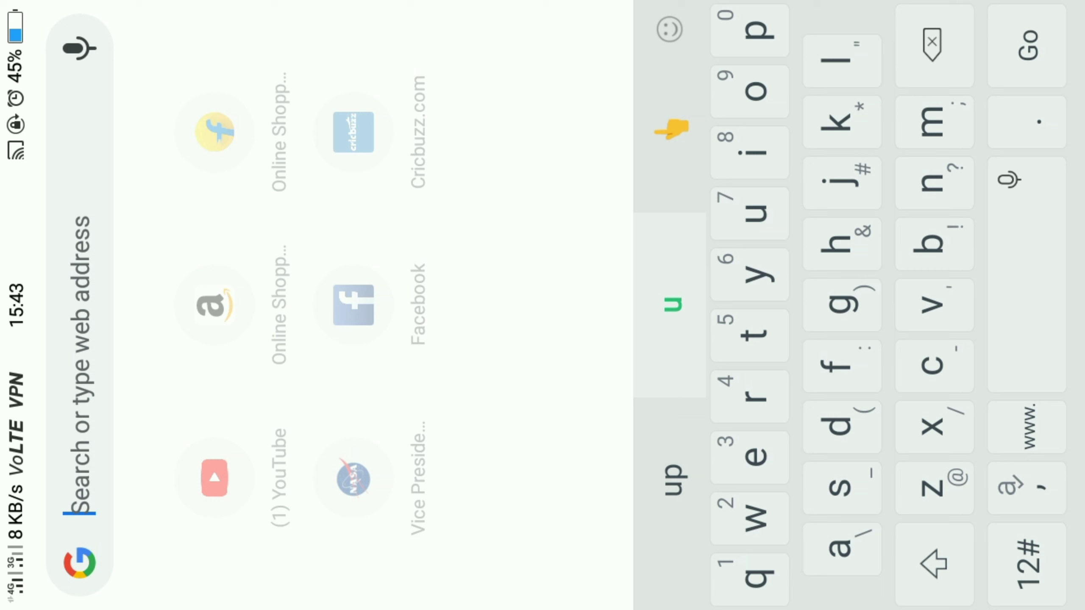
Step: Download the Fortnite APK via "uptodo" and pause it at 119 MB of 175.35 MB in Downloads
{"action": "type", "text": "uptodo"}
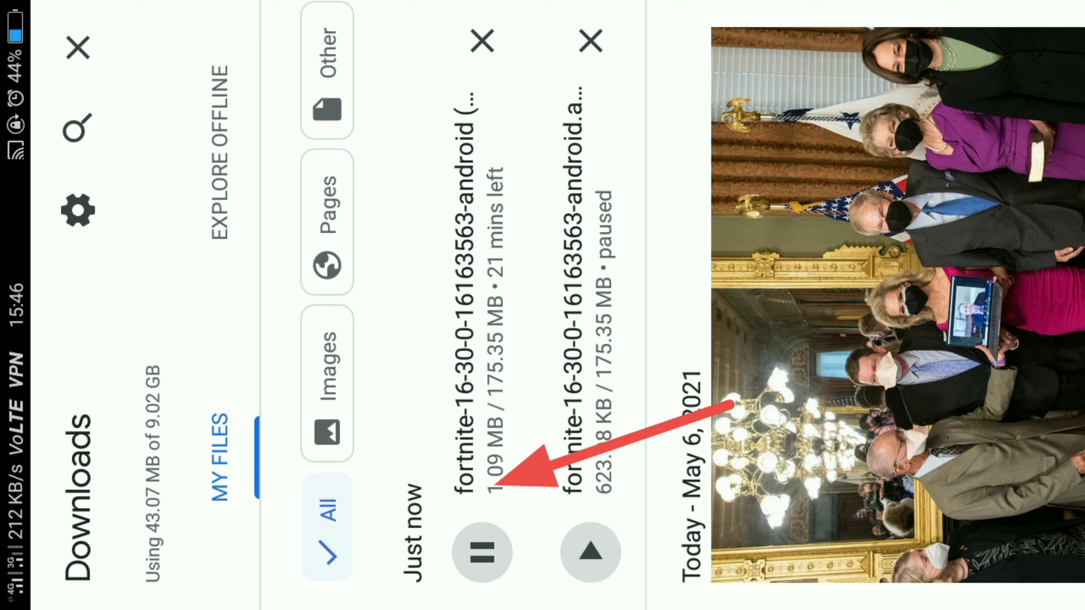
{"action": "left_click", "coordinate": [482, 552]}
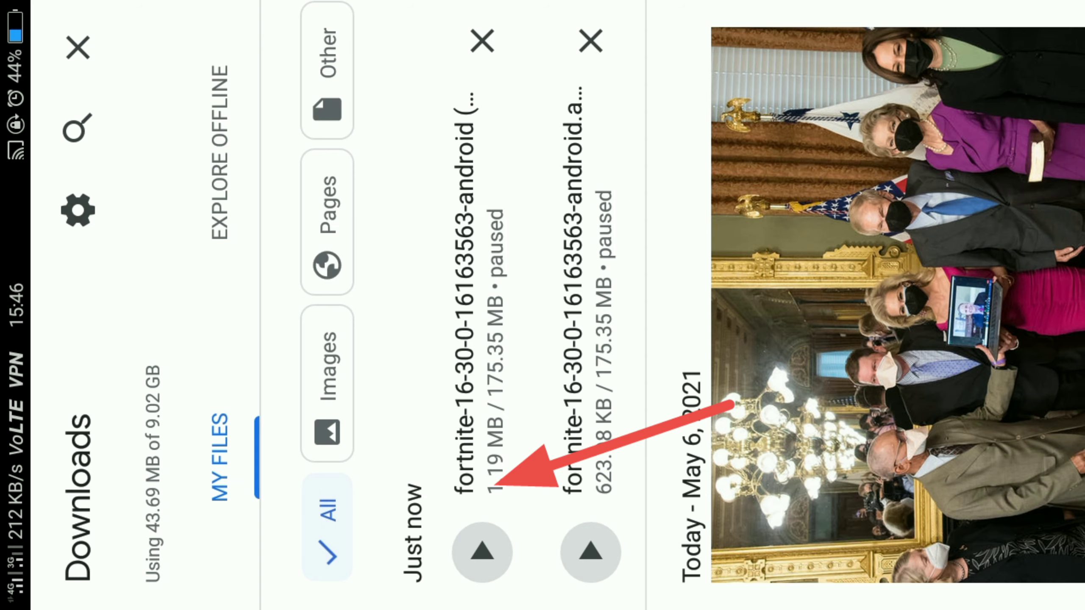